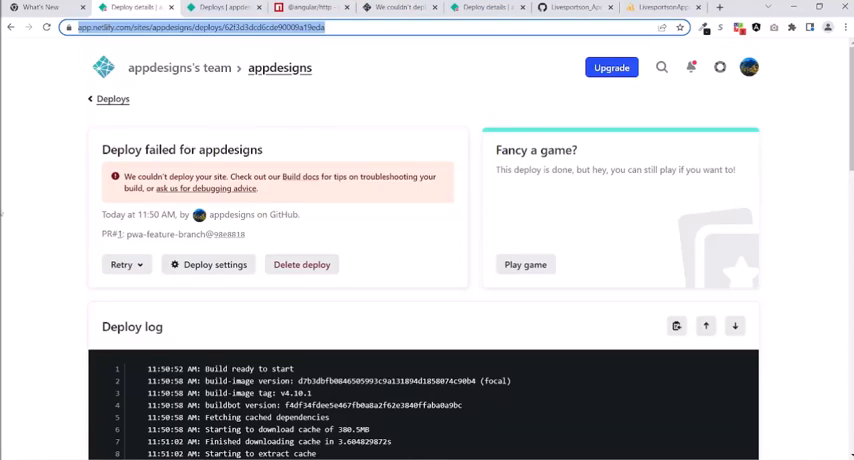
Step: Scroll the failed deploy log until the npm ERR! dependency resolution lines are in view
{"action": "scroll", "scroll_direction": "down", "scroll_amount": 3}
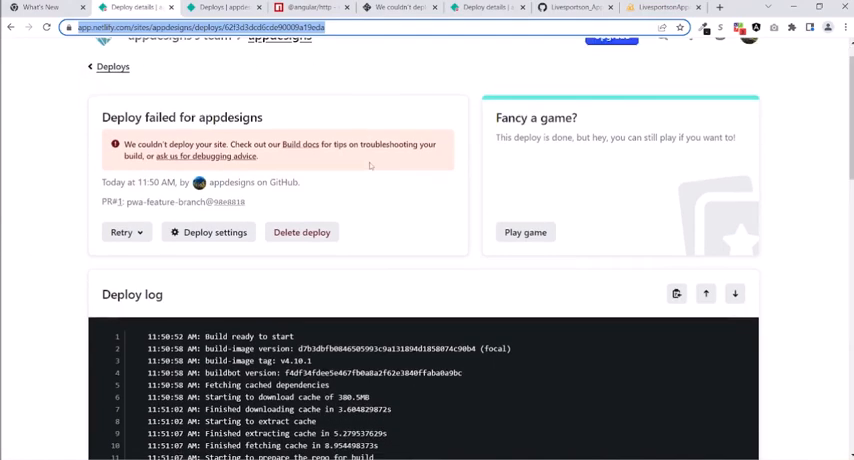
{"action": "scroll", "scroll_direction": "down", "scroll_amount": 3}
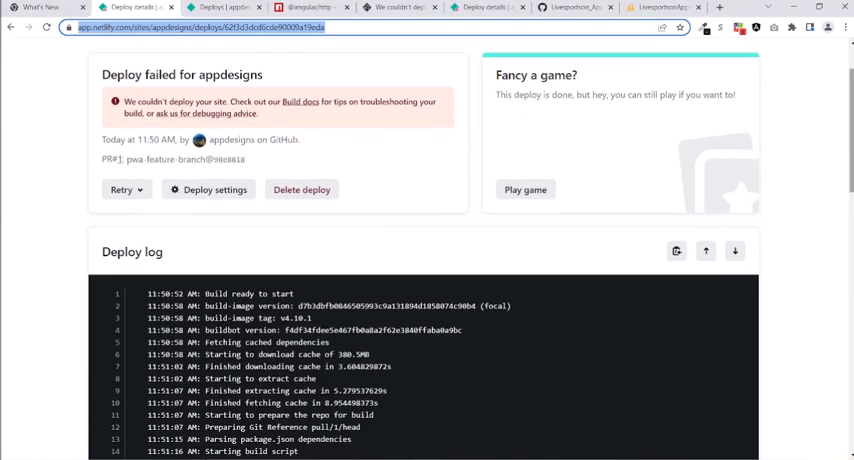
{"action": "scroll", "scroll_direction": "down", "scroll_amount": 3}
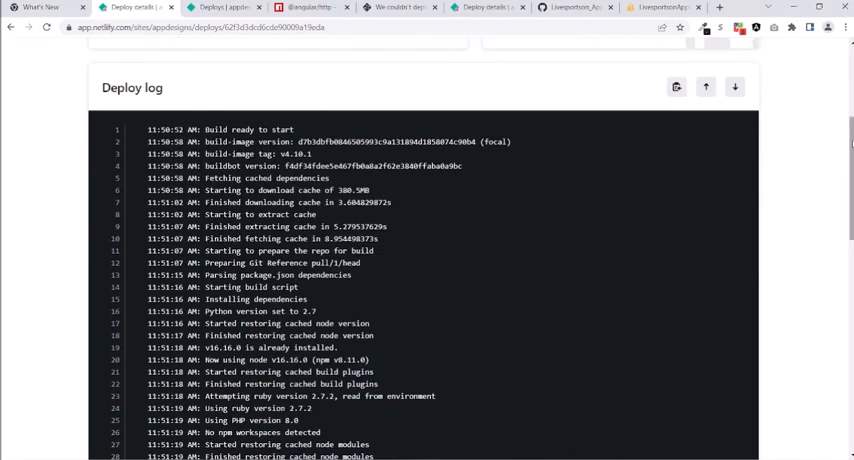
{"action": "scroll", "scroll_direction": "down", "scroll_amount": 3}
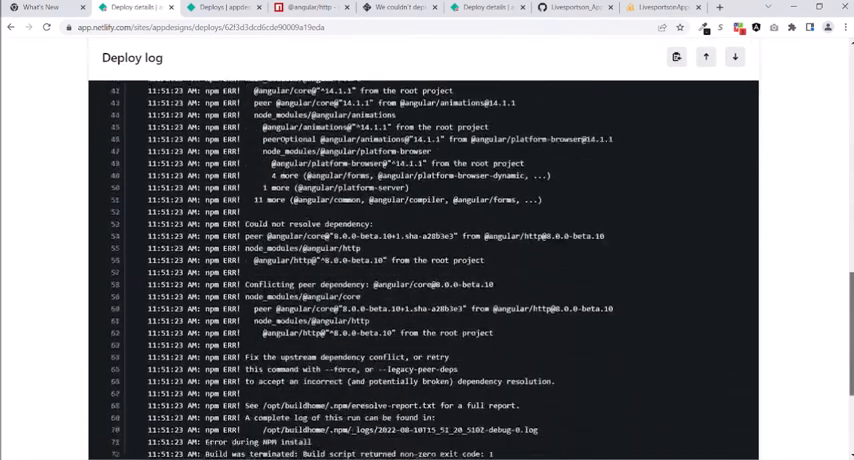
{"action": "scroll", "scroll_direction": "up", "scroll_amount": 3}
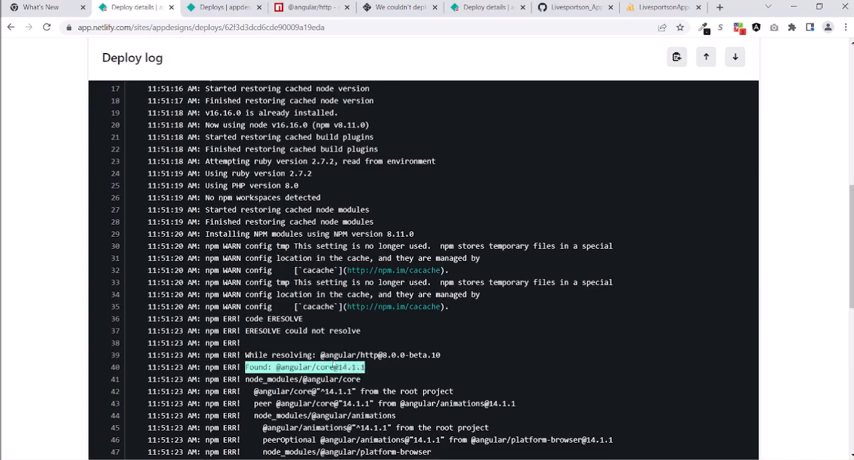
{"action": "scroll", "scroll_direction": "down", "scroll_amount": 3}
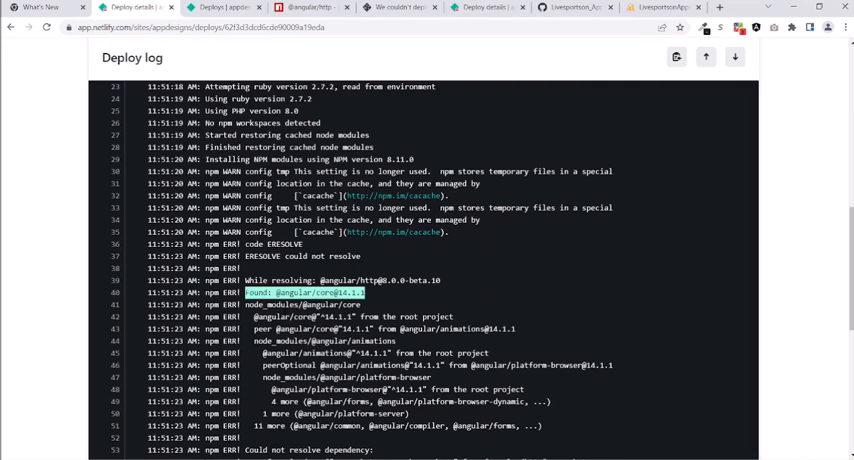
{"action": "scroll", "scroll_direction": "up", "scroll_amount": 3}
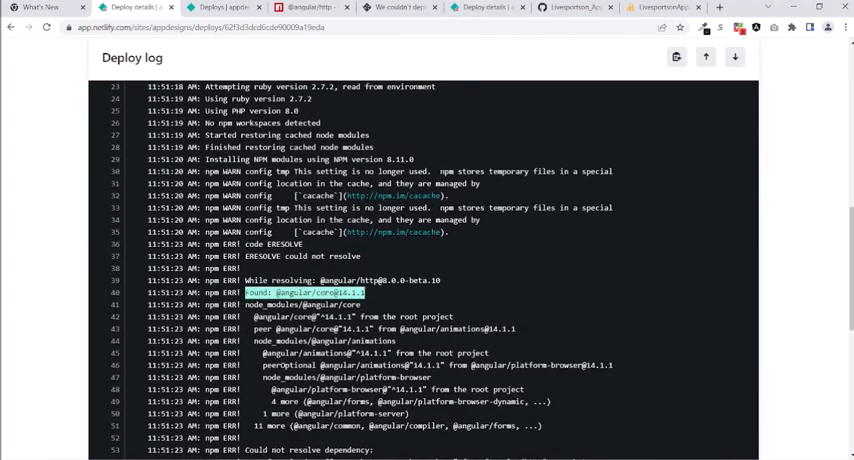
{"action": "scroll", "scroll_direction": "down", "scroll_amount": 3}
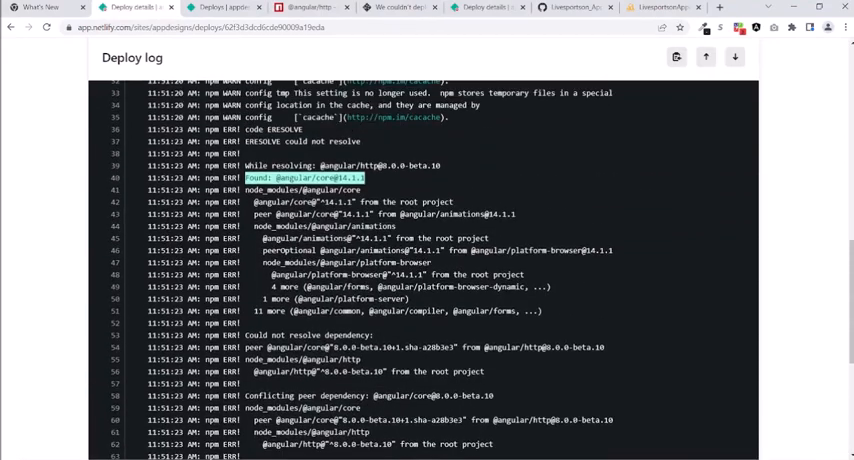
{"action": "scroll", "scroll_direction": "up", "scroll_amount": 3}
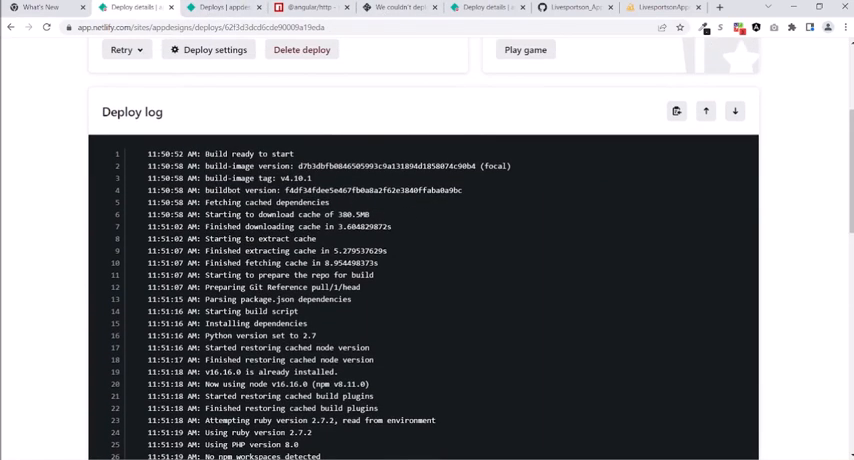
{"action": "left_click", "coordinate": [404, 6]}
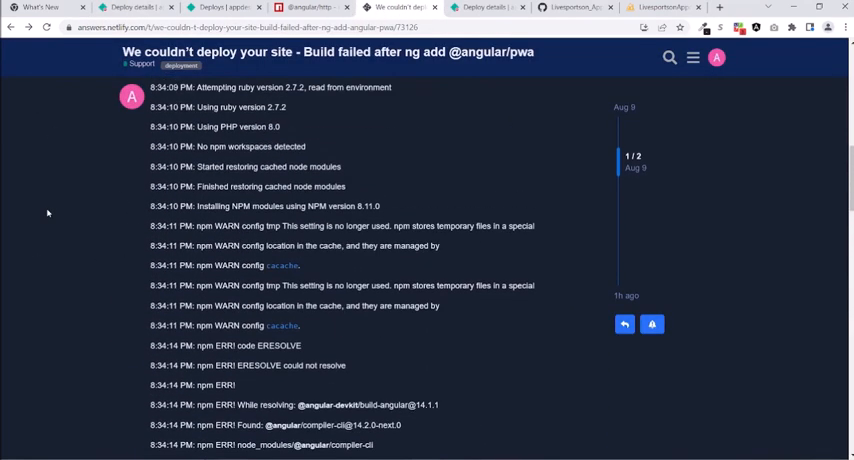
{"action": "scroll", "scroll_direction": "up", "scroll_amount": 3}
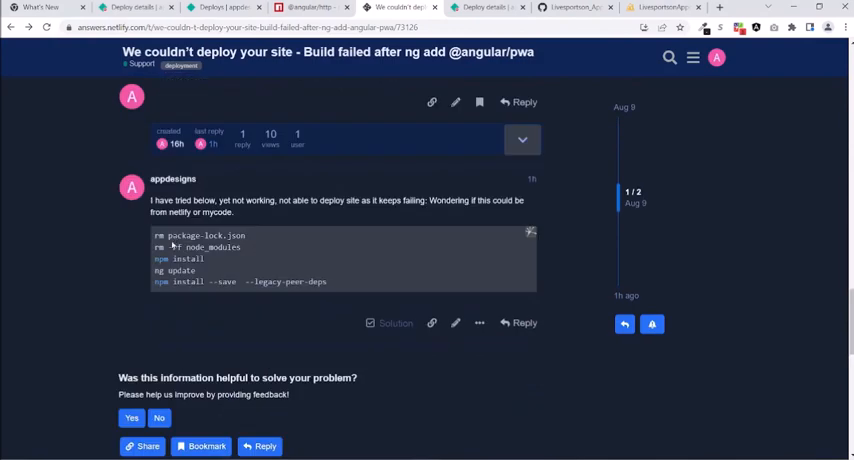
{"action": "double_click", "coordinate": [204, 236]}
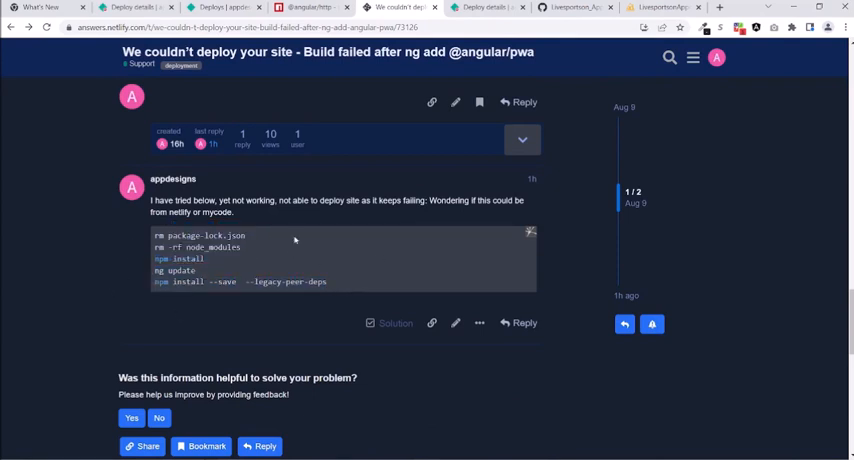
{"action": "mouse_move", "coordinate": [374, 290]}
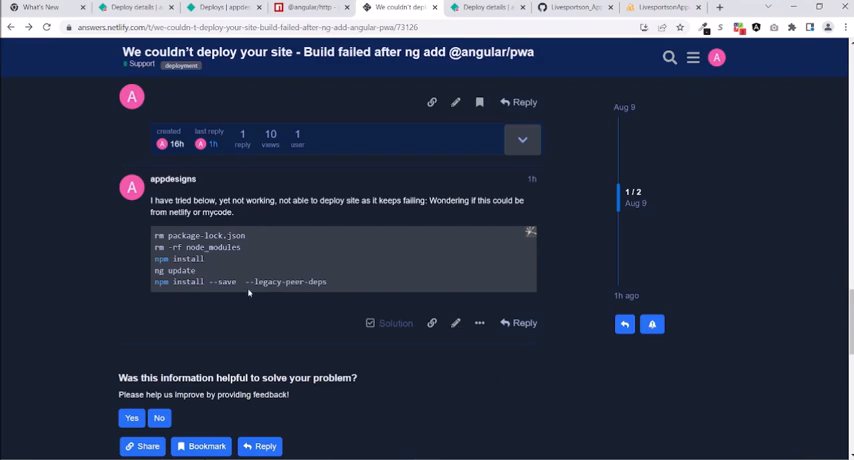
{"action": "mouse_move", "coordinate": [496, 386]}
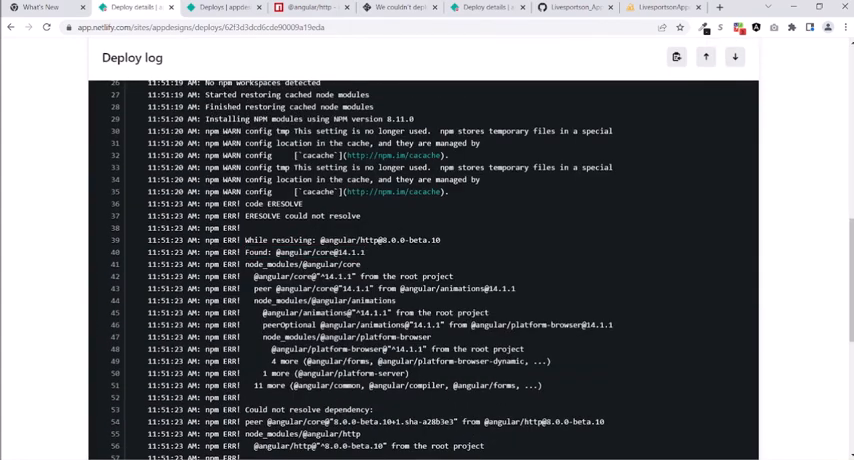
{"action": "double_click", "coordinate": [348, 240]}
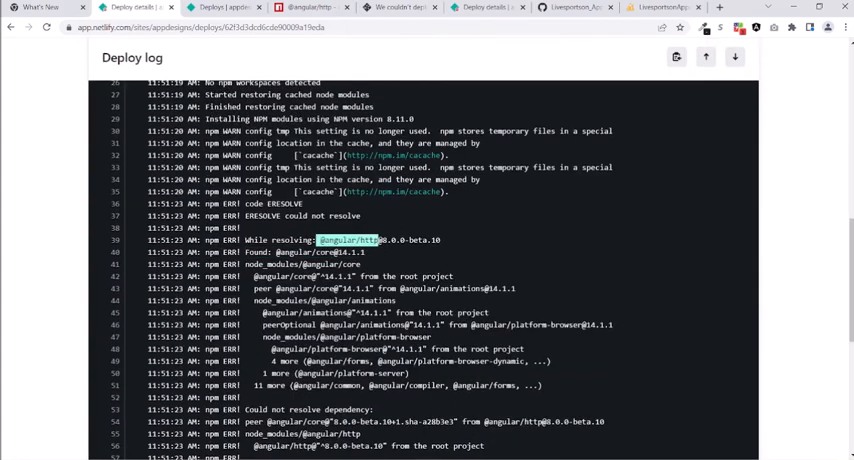
{"action": "right_click", "coordinate": [358, 240]}
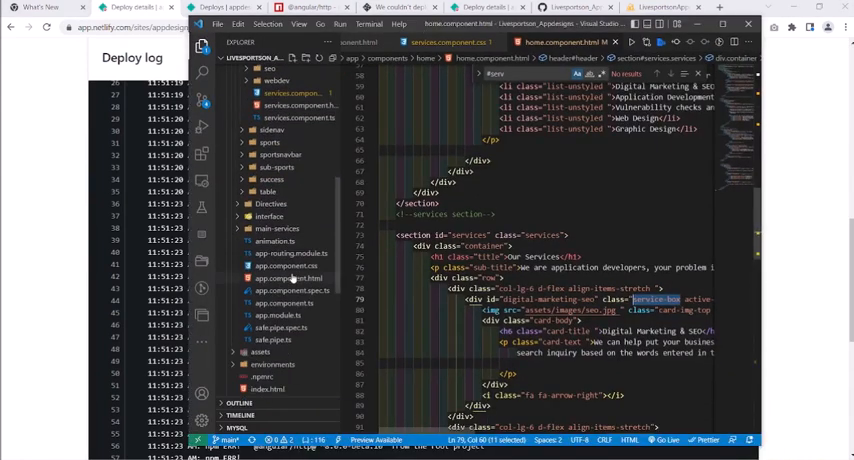
{"action": "scroll", "scroll_direction": "down", "scroll_amount": 3}
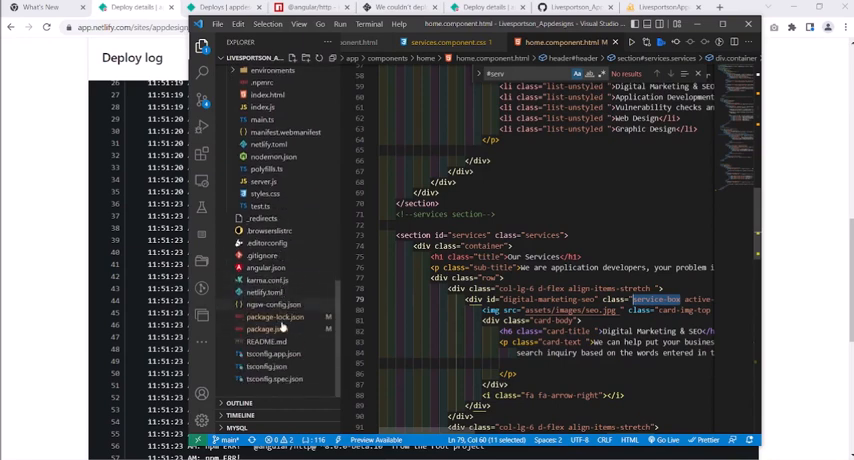
{"action": "left_click", "coordinate": [266, 328]}
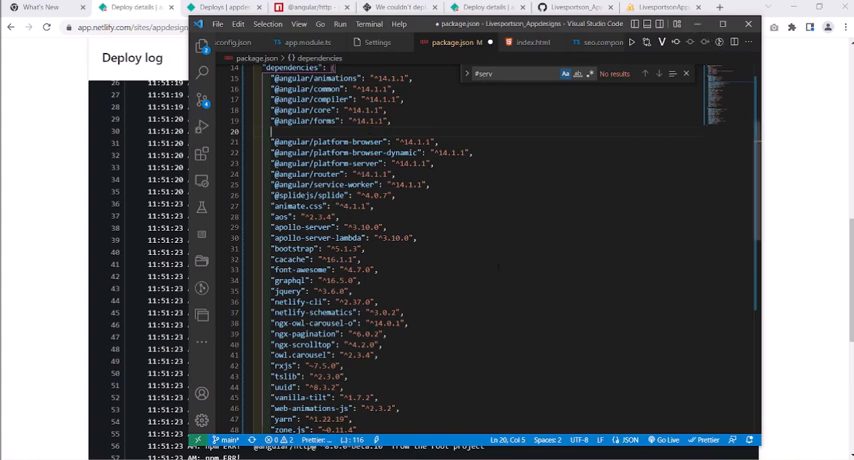
Step: Run 'ng build' in the integrated terminal to compile the project
{"action": "left_click", "coordinate": [396, 254]}
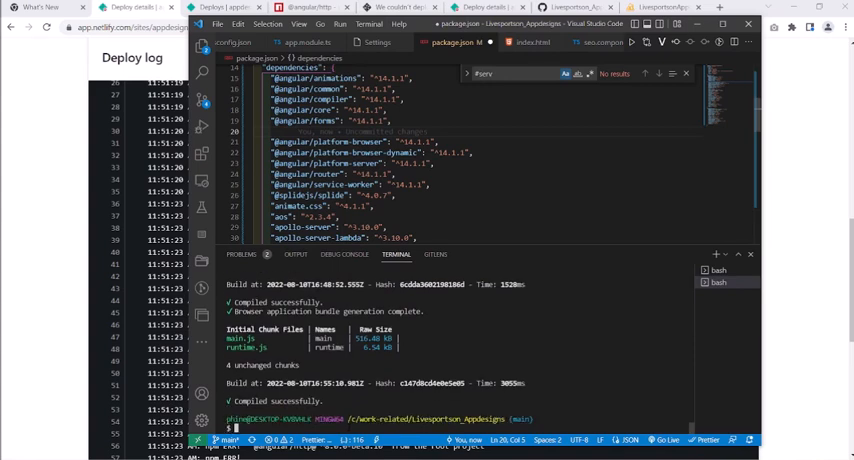
{"action": "type", "text": "ng build"}
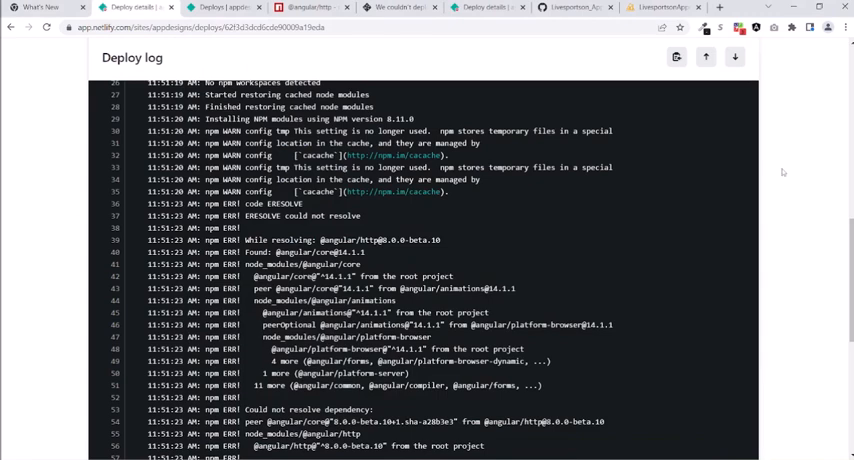
{"action": "mouse_move", "coordinate": [686, 218]}
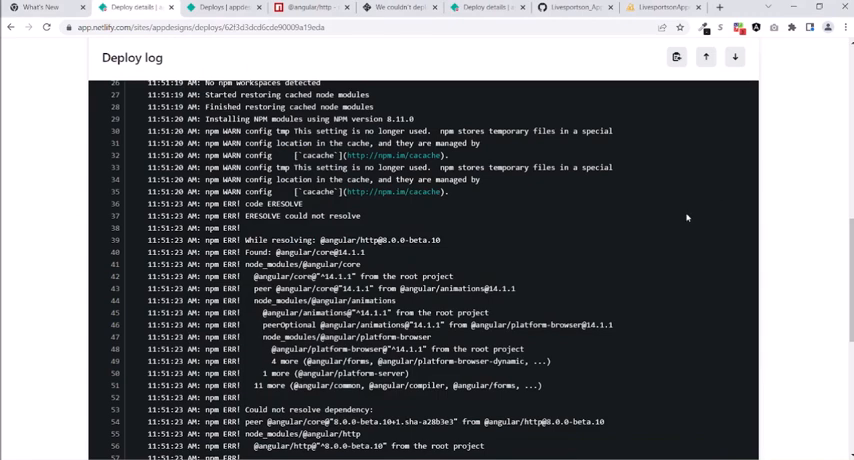